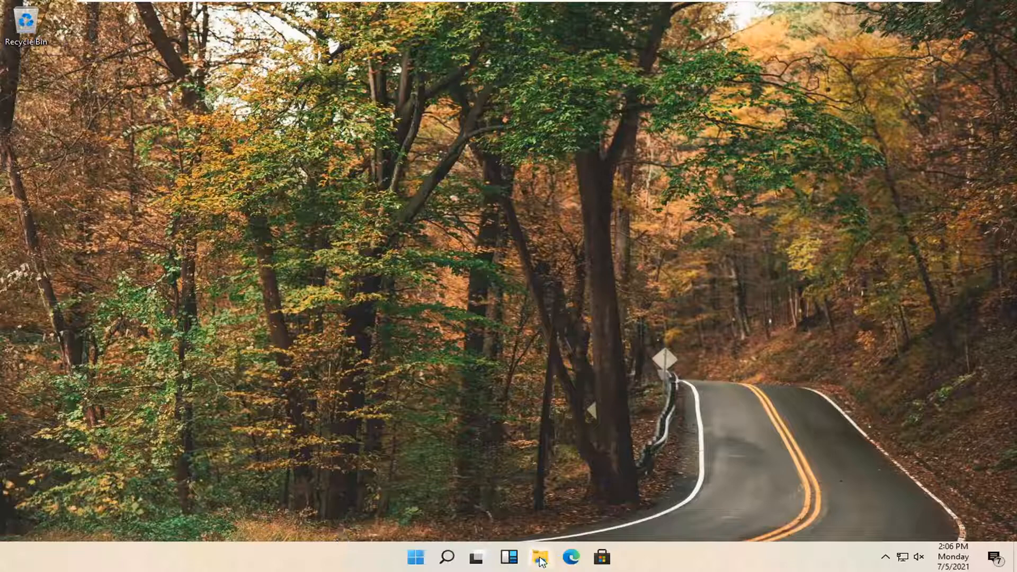
# Step: Launch File Explorer from the taskbar to reach Quick access
pyautogui.click(540, 558)
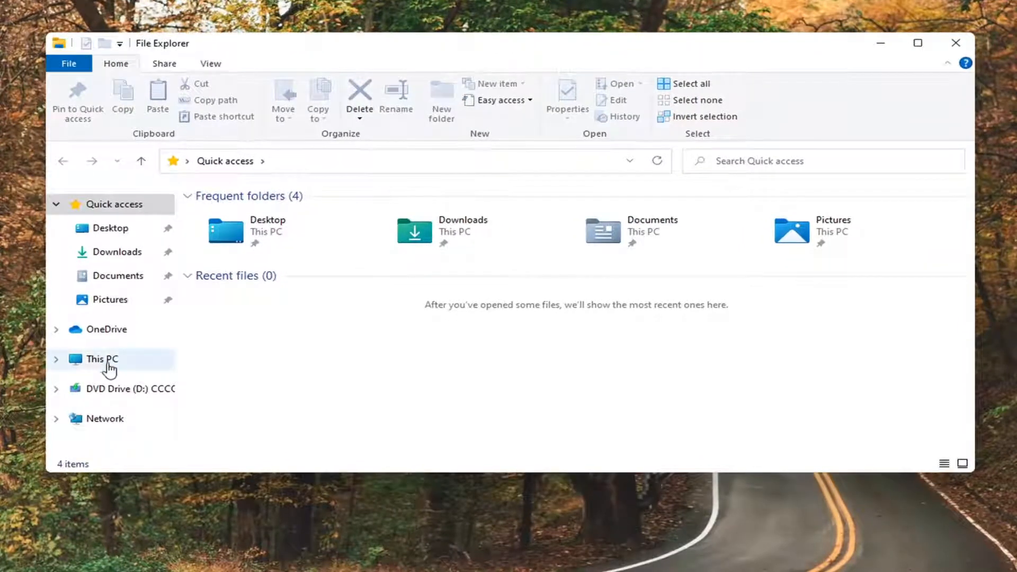
# Step: Go to This PC and open the Local Disk (C:) drive
pyautogui.click(101, 358)
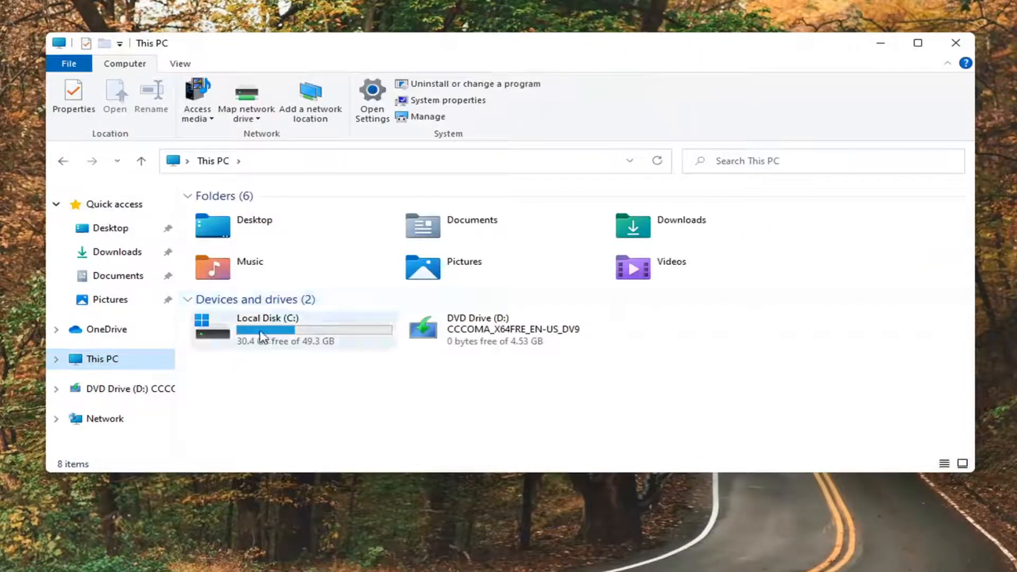
pyautogui.moveTo(276, 332)
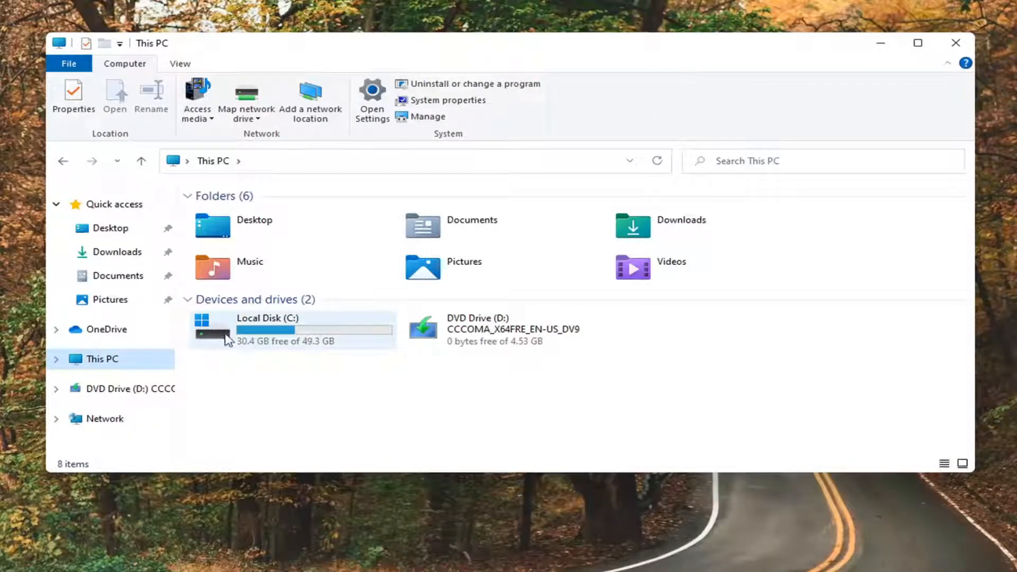
pyautogui.doubleClick(266, 329)
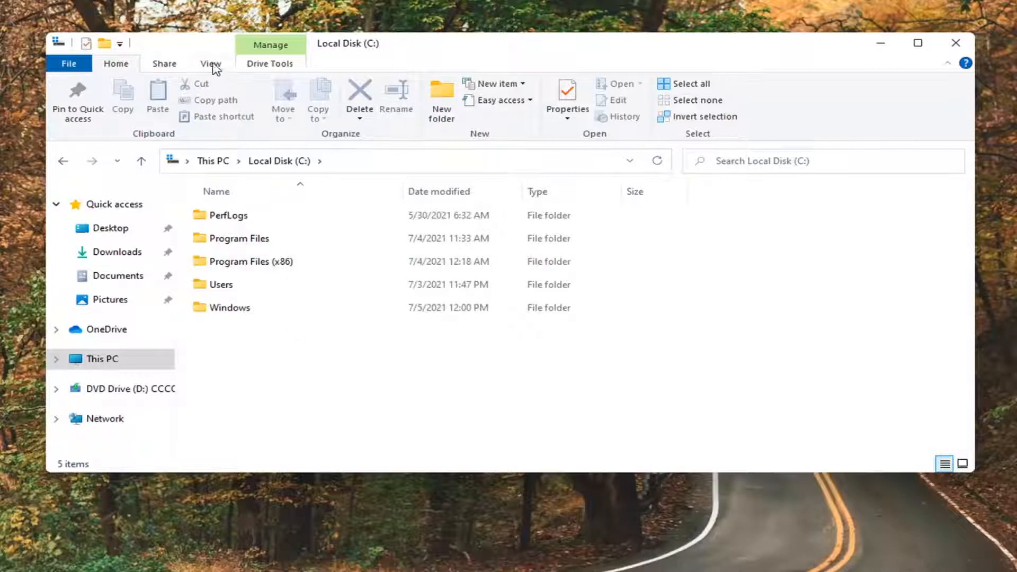
# Step: Turn on Hidden items in the View options and open ProgramData
pyautogui.click(210, 64)
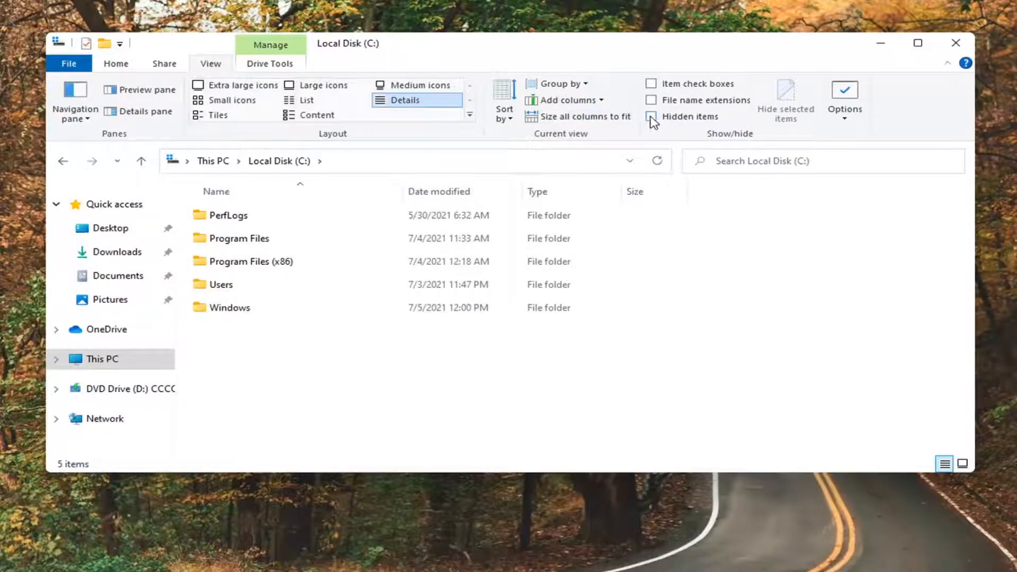
pyautogui.click(652, 116)
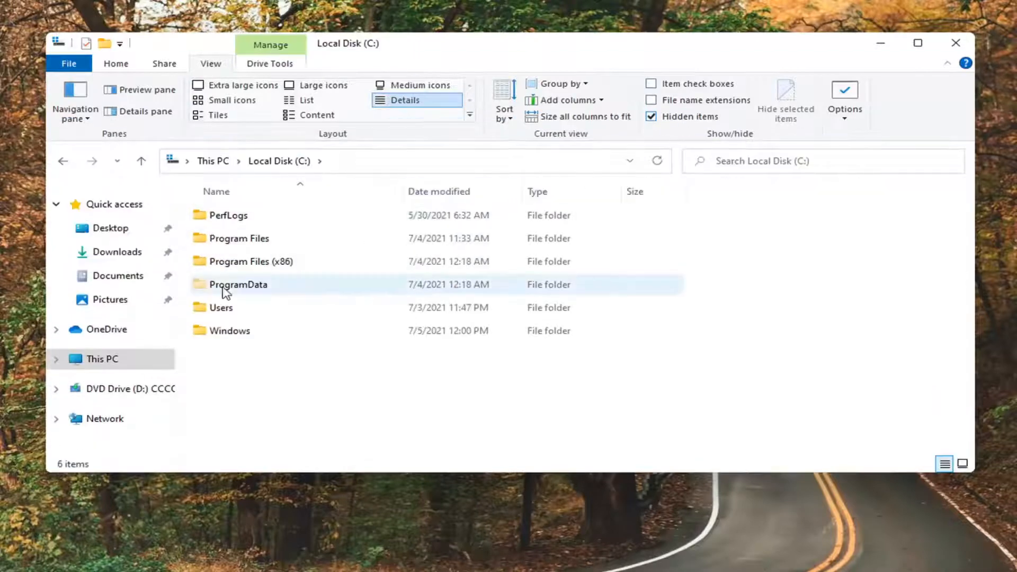
pyautogui.doubleClick(238, 284)
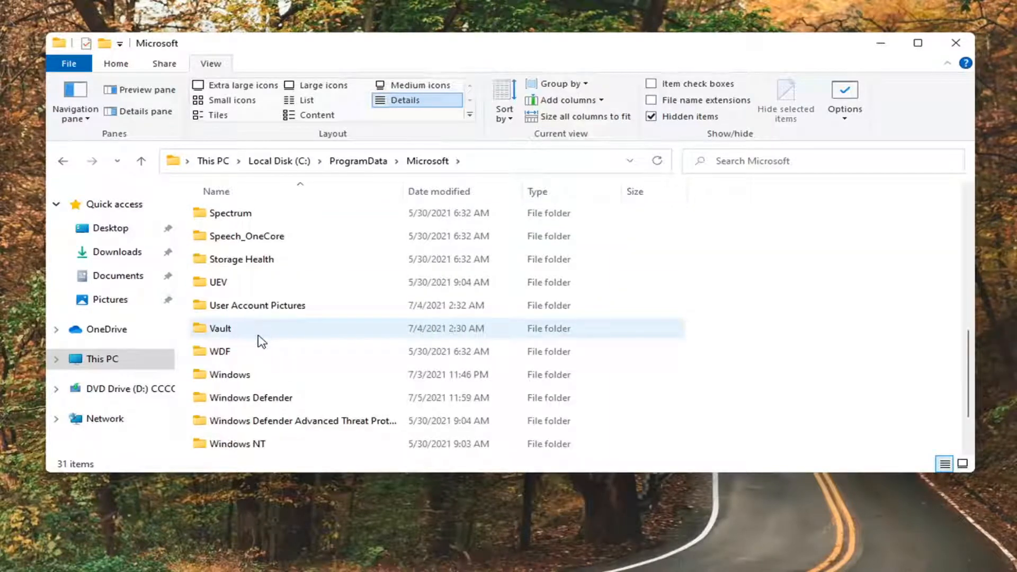
# Step: Open Windows Defender, then Scans, granting permanent access when prompted
pyautogui.doubleClick(251, 398)
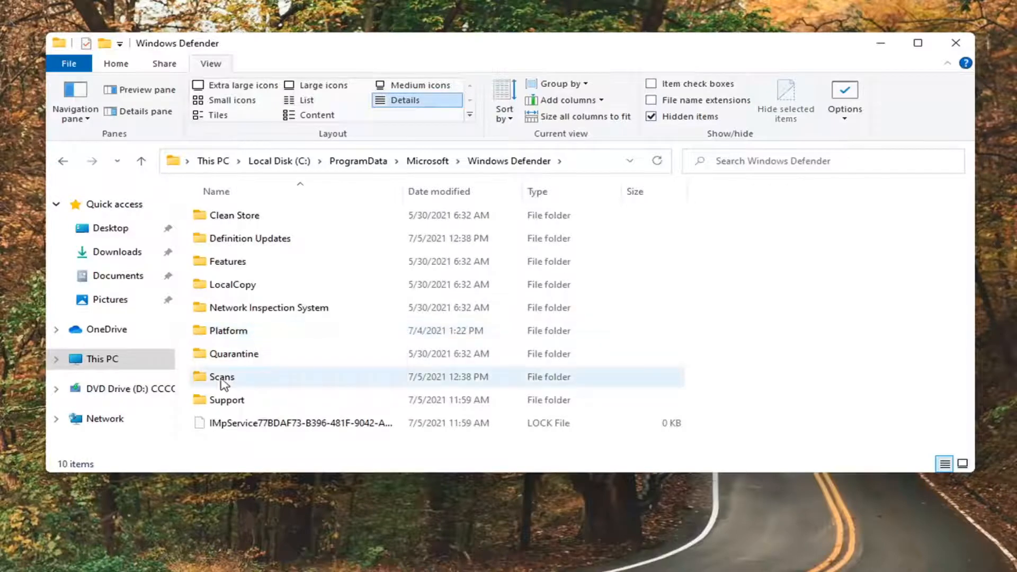
pyautogui.doubleClick(222, 376)
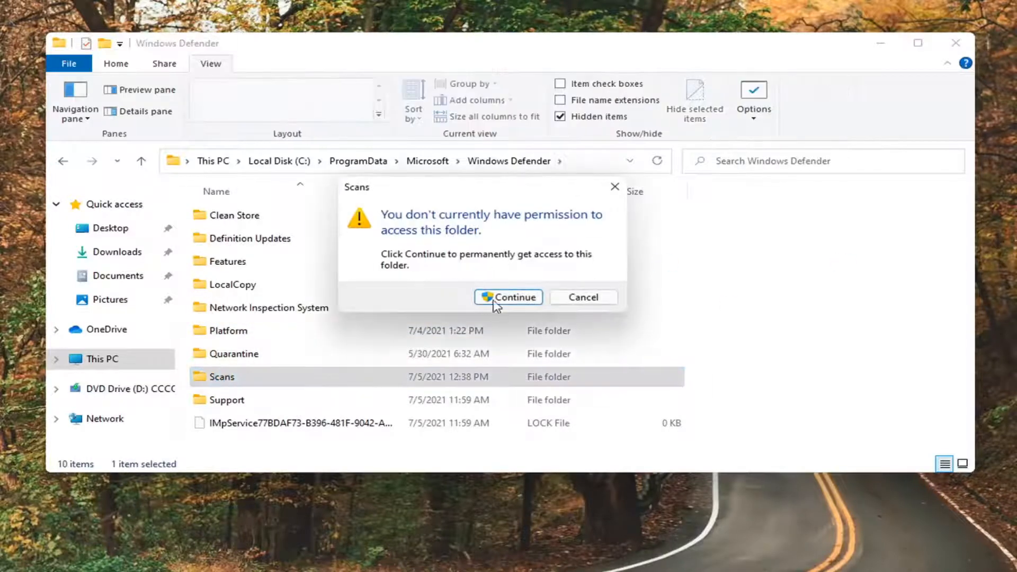
pyautogui.click(508, 298)
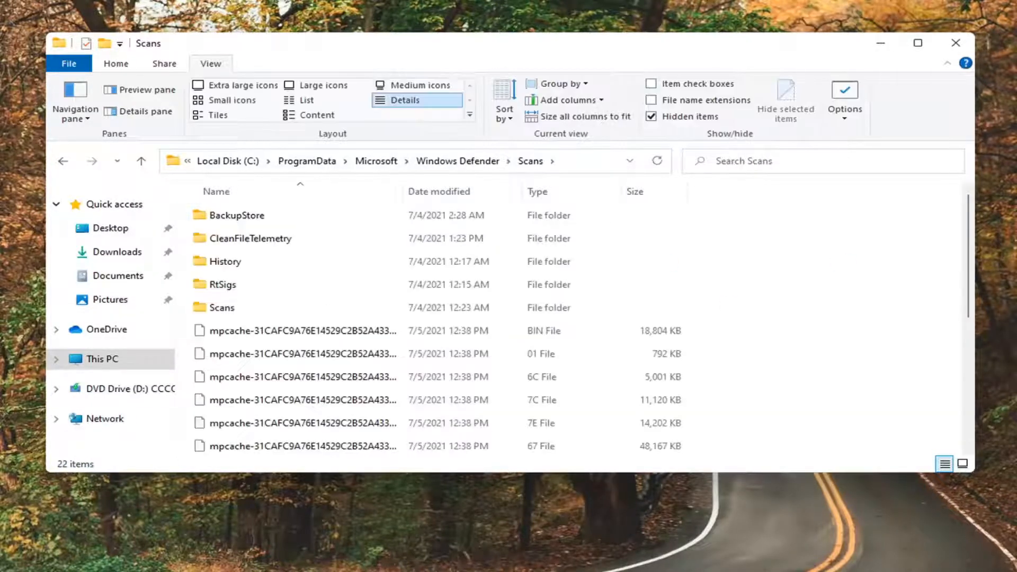
pyautogui.click(222, 307)
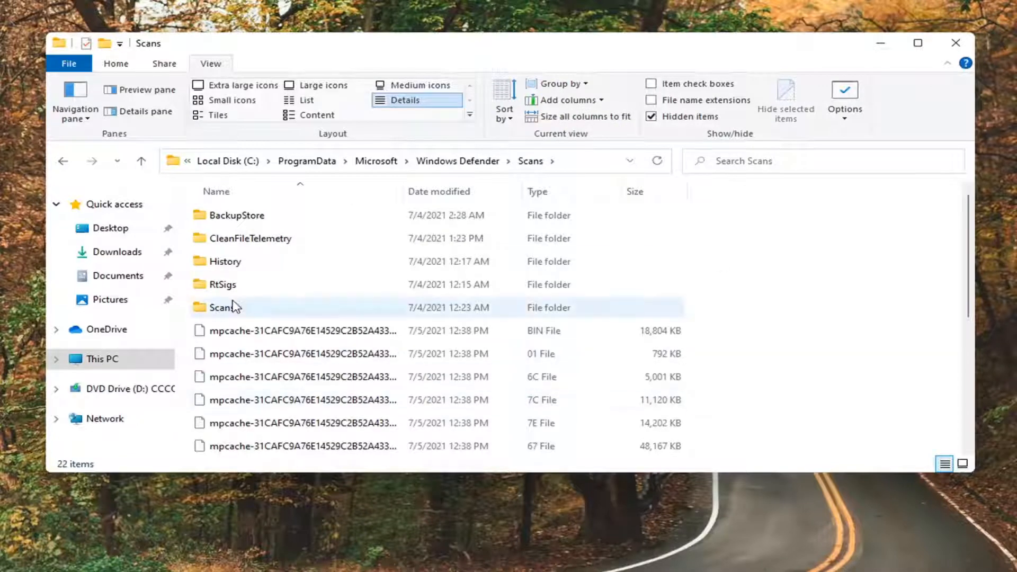
# Step: Open the History folder, then its Service subfolder containing the Unknown document
pyautogui.click(225, 261)
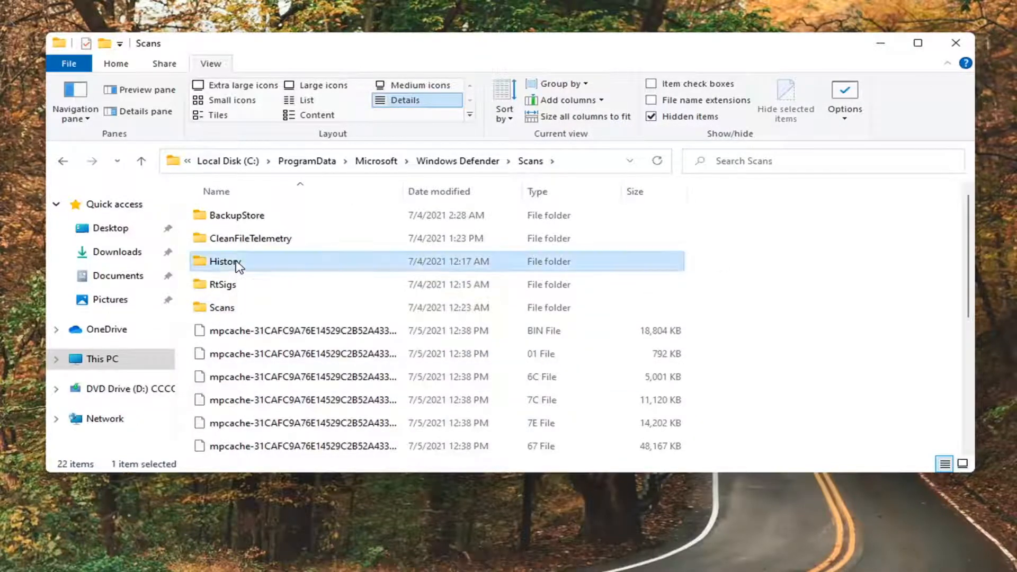
pyautogui.doubleClick(226, 260)
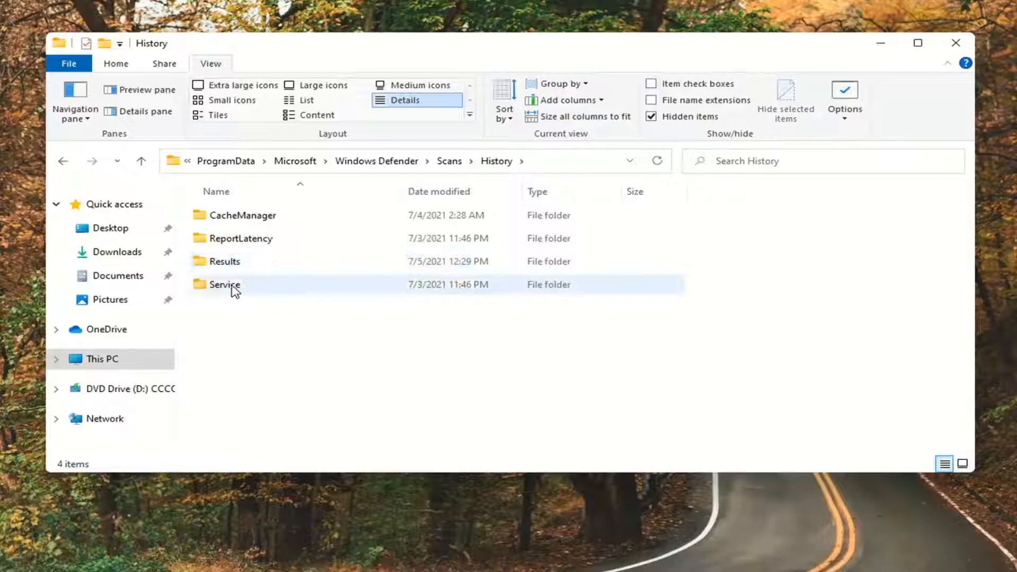
pyautogui.doubleClick(224, 284)
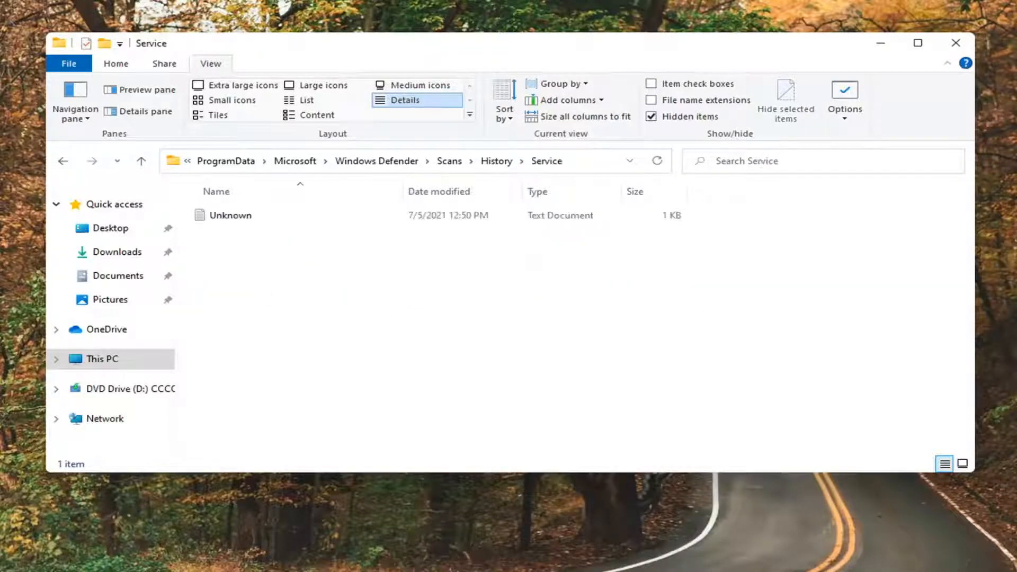
pyautogui.moveTo(611, 338)
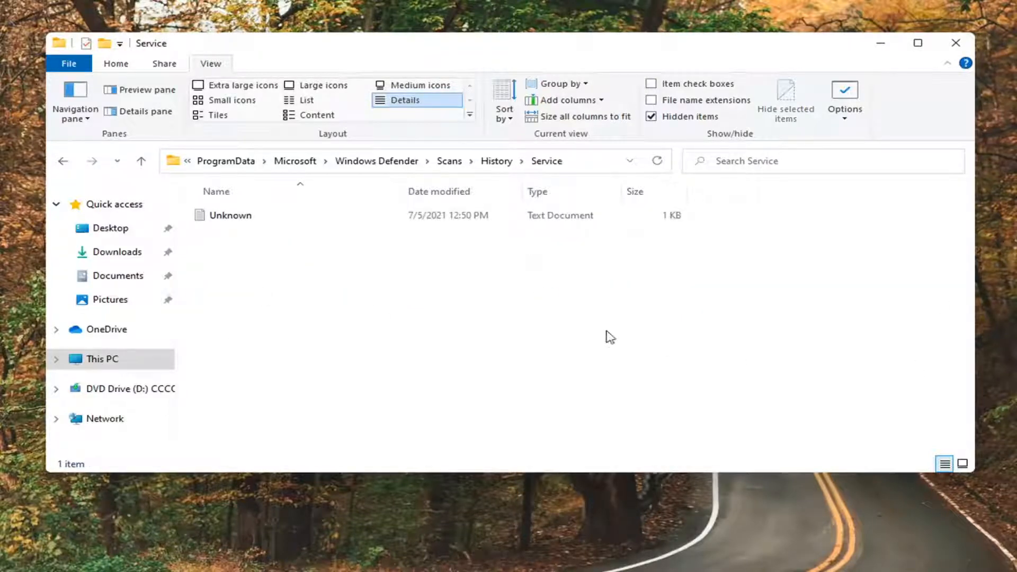
# Step: Delete the Unknown text file via its right-click menu
pyautogui.rightClick(231, 215)
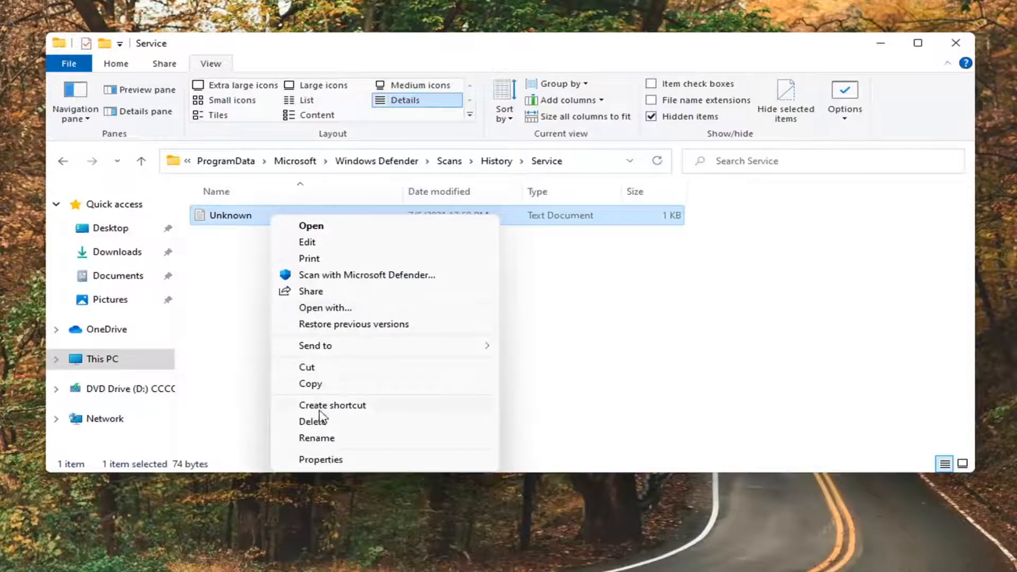
pyautogui.click(315, 421)
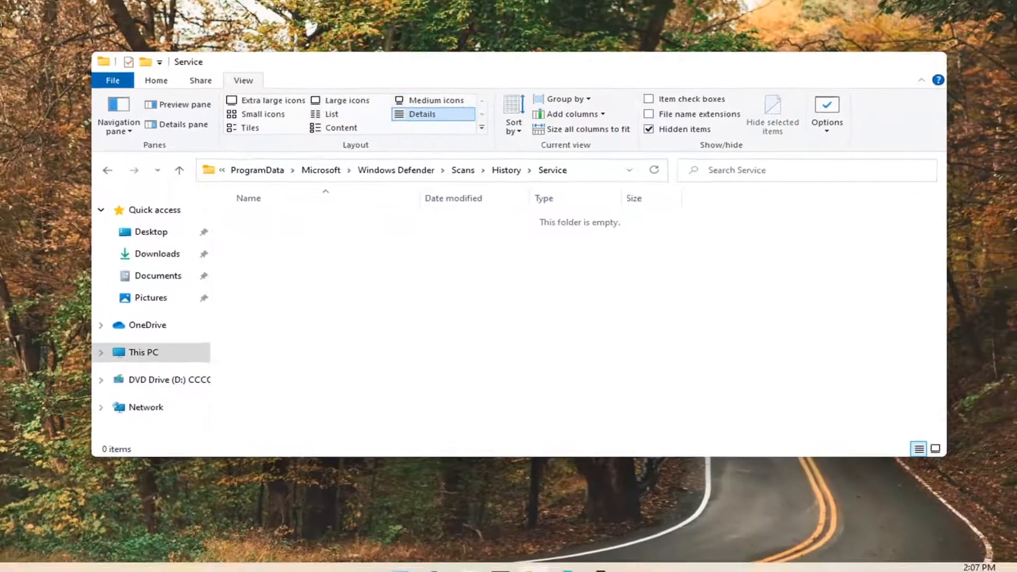